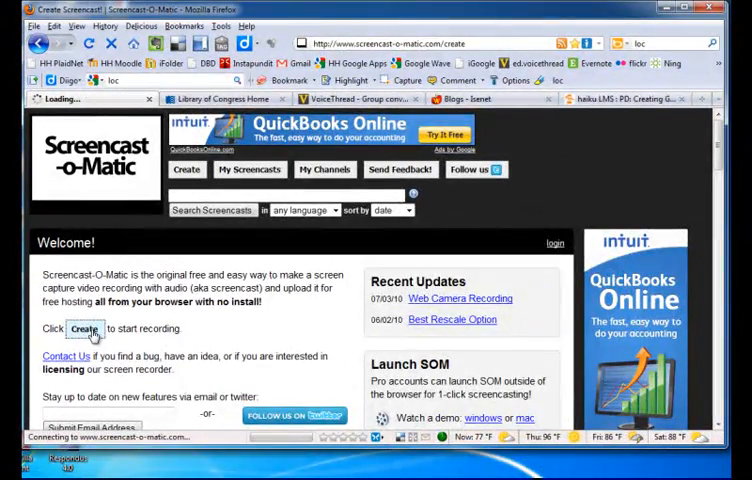
# Start a new screencast from the Create page so the recorder frame appears around the browser.
pyautogui.click(84, 328)
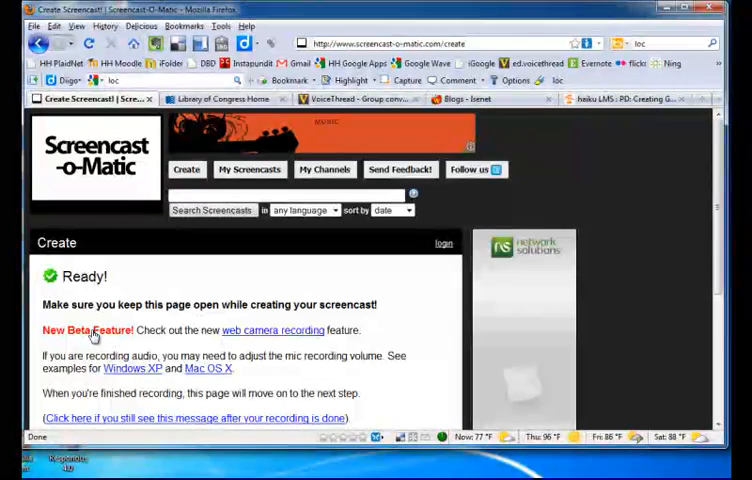
pyautogui.click(186, 168)
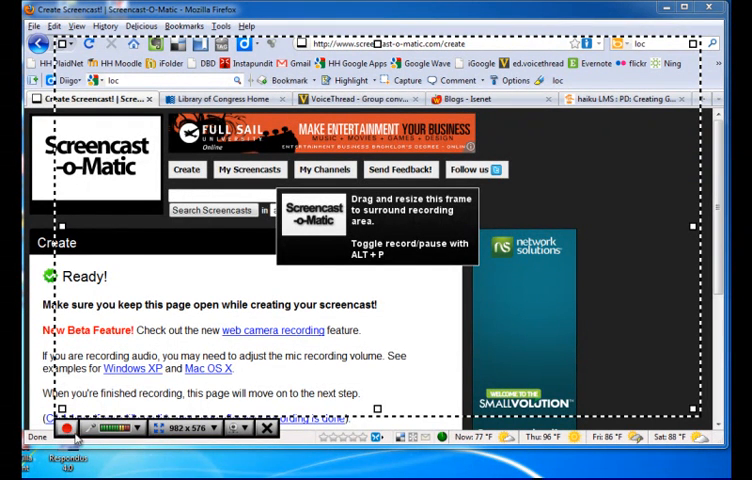
pyautogui.moveTo(96, 448)
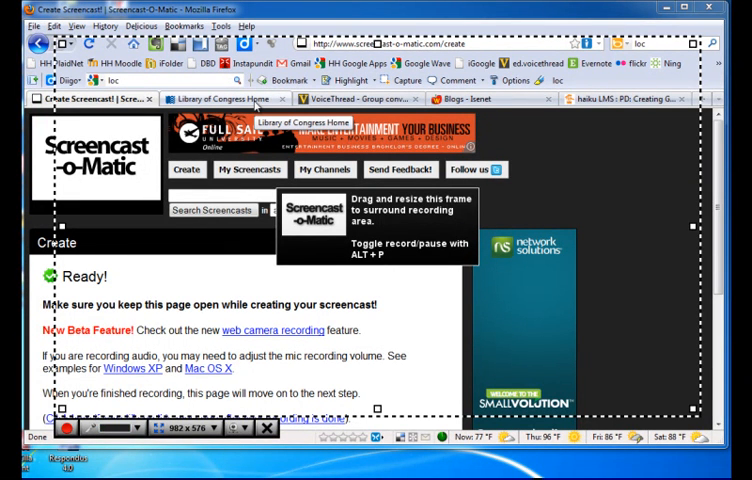
# Switch to the Library of Congress Home tab and begin recording it.
pyautogui.click(230, 98)
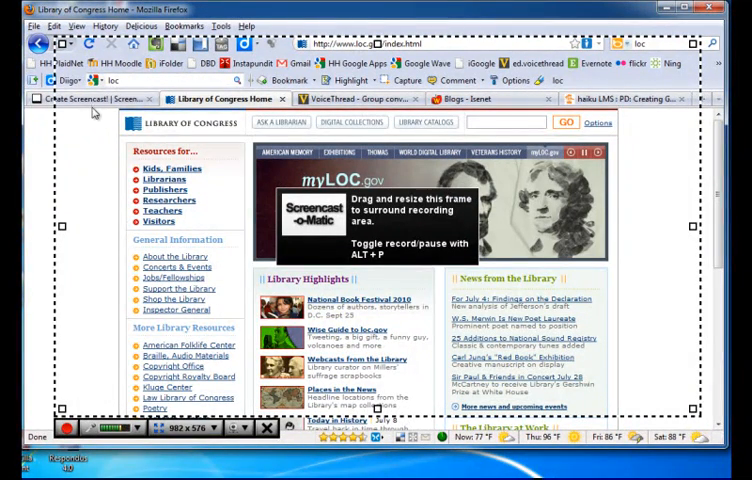
pyautogui.moveTo(98, 98)
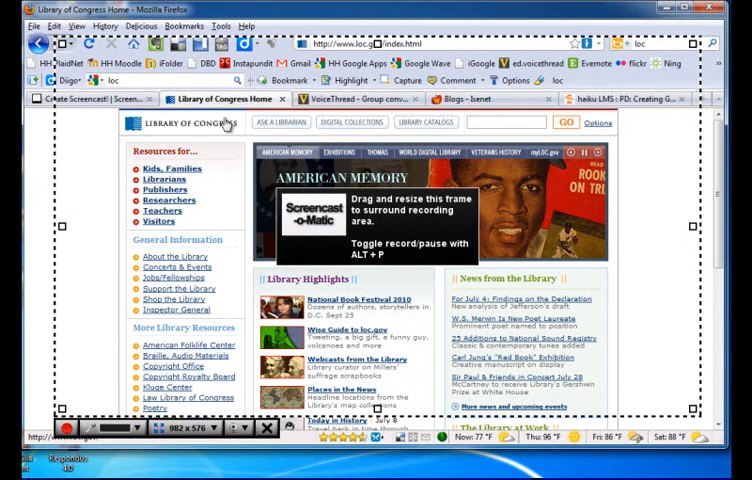
pyautogui.click(340, 152)
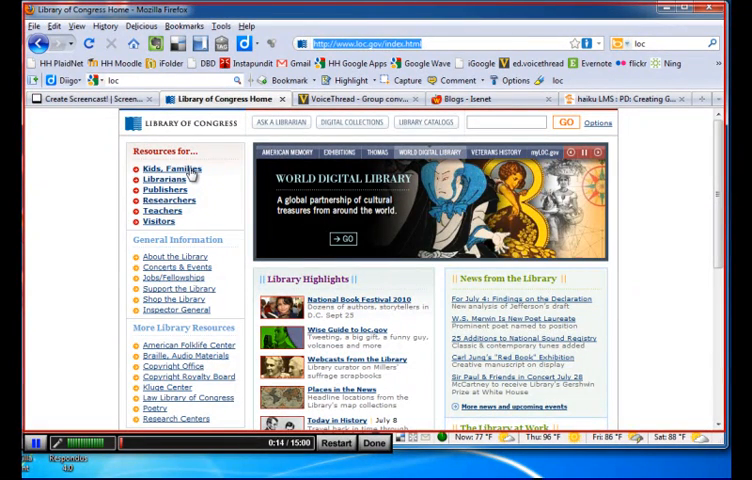
# While recording, visit the Kids & Families page and then the American Memory page.
pyautogui.click(164, 168)
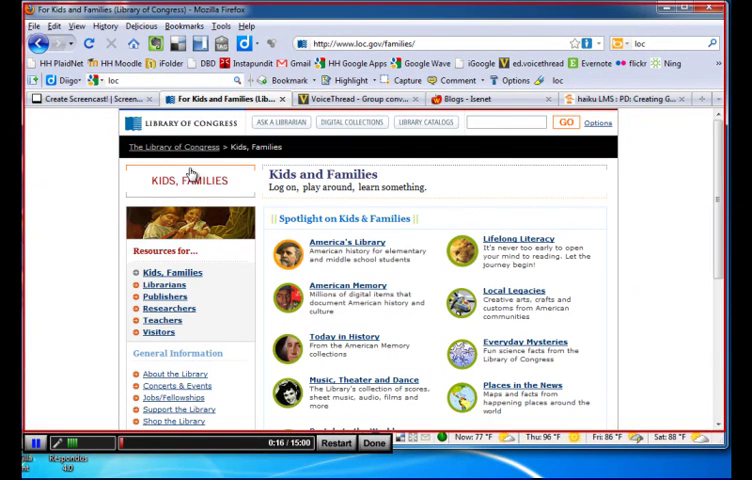
pyautogui.moveTo(360, 280)
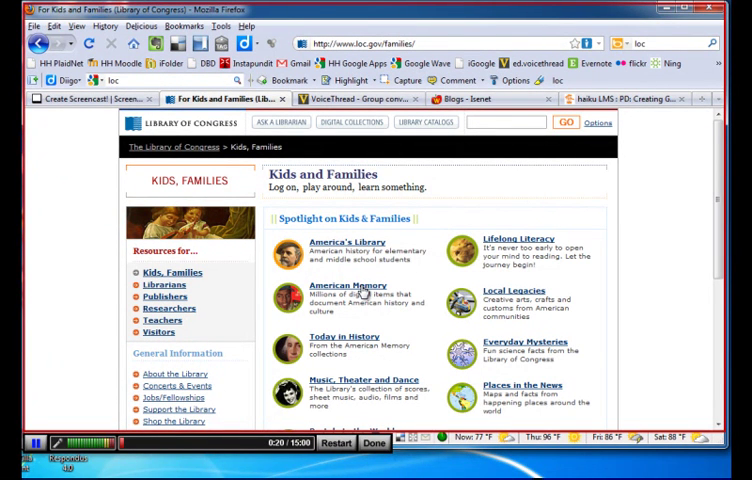
pyautogui.click(340, 294)
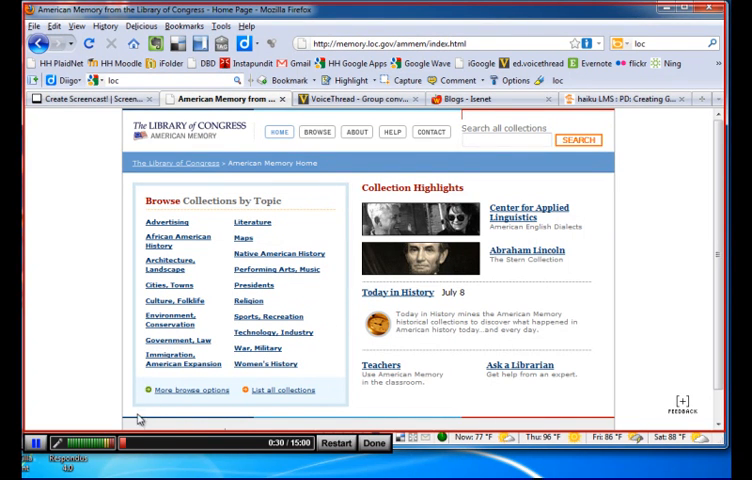
pyautogui.moveTo(180, 444)
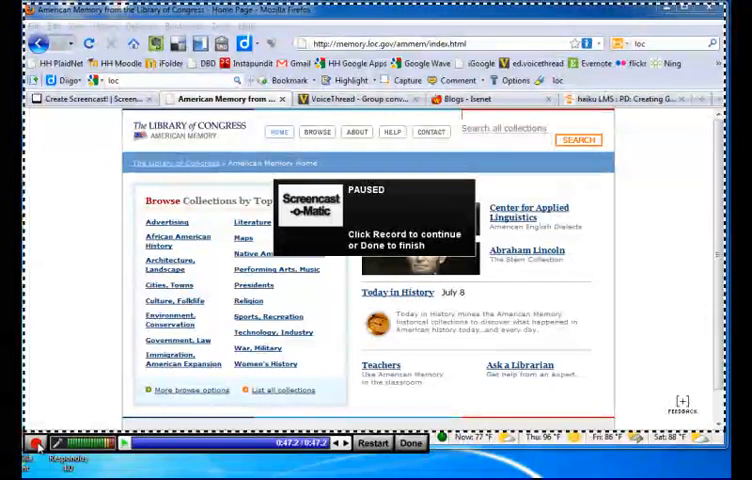
pyautogui.moveTo(58, 372)
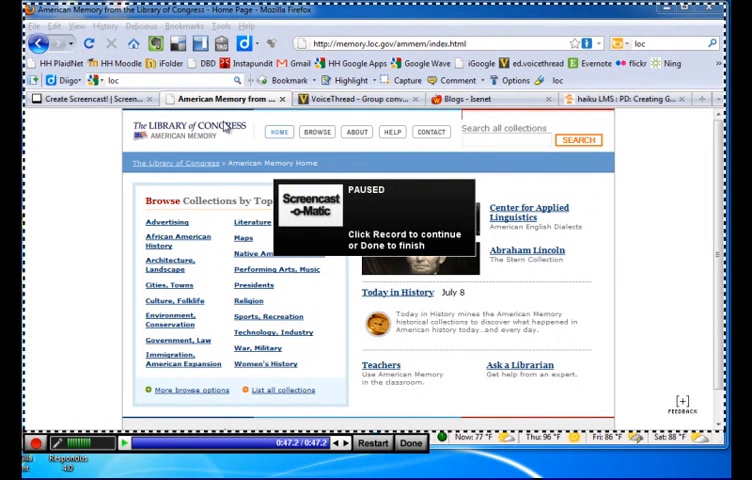
pyautogui.moveTo(230, 98)
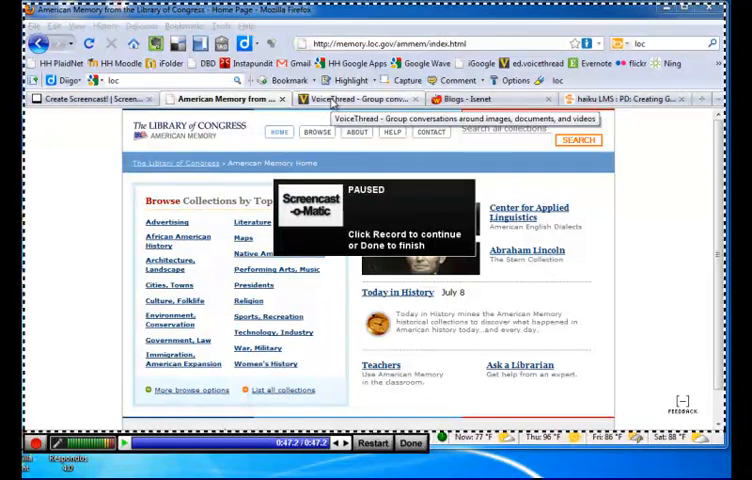
# With recording paused, switch to the VoiceThread tab and bring up the Start menu programs.
pyautogui.click(356, 98)
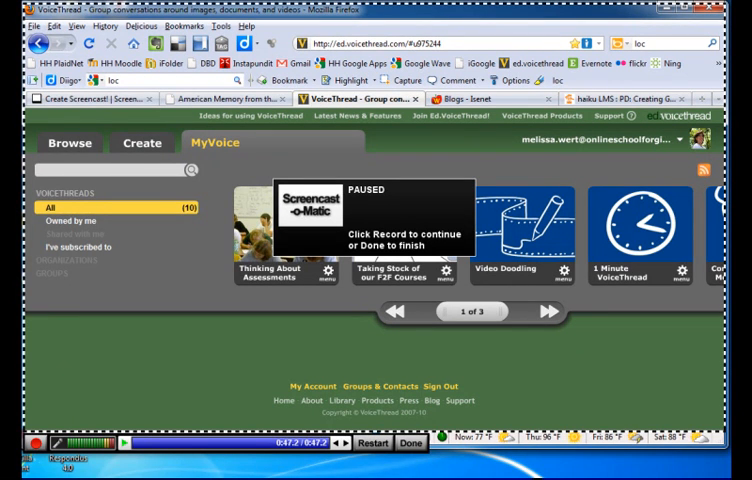
pyautogui.click(16, 462)
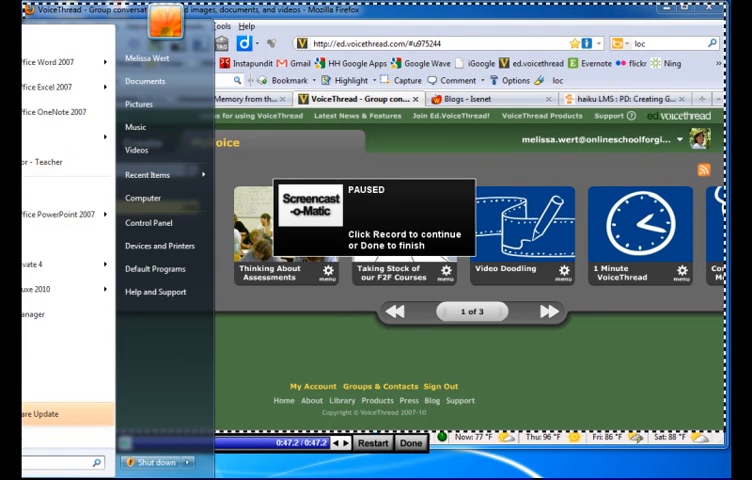
pyautogui.moveTo(50, 88)
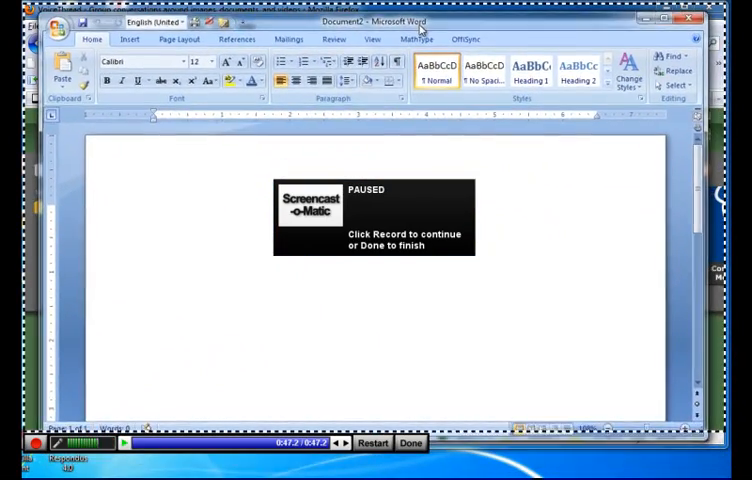
# Resume recording in the blank Word document and write 'Outline in WOrd'.
pyautogui.click(152, 208)
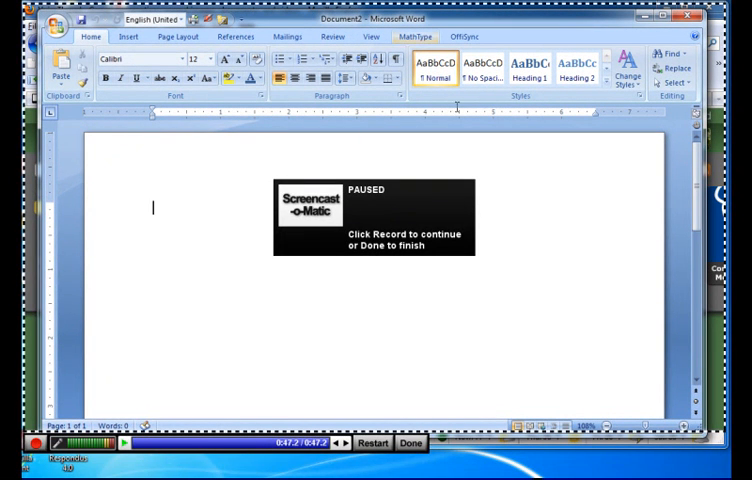
pyautogui.moveTo(584, 310)
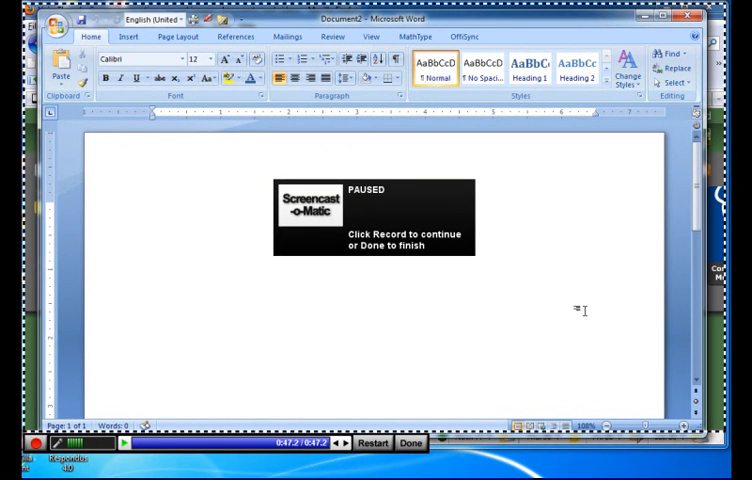
pyautogui.moveTo(232, 332)
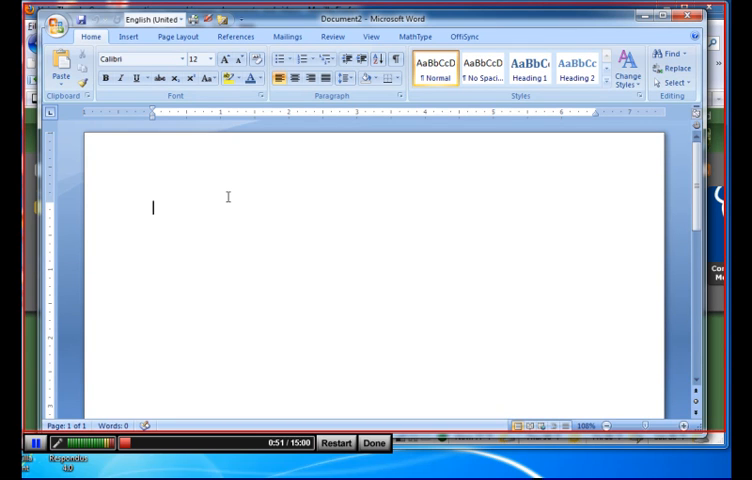
pyautogui.write('Outline i')
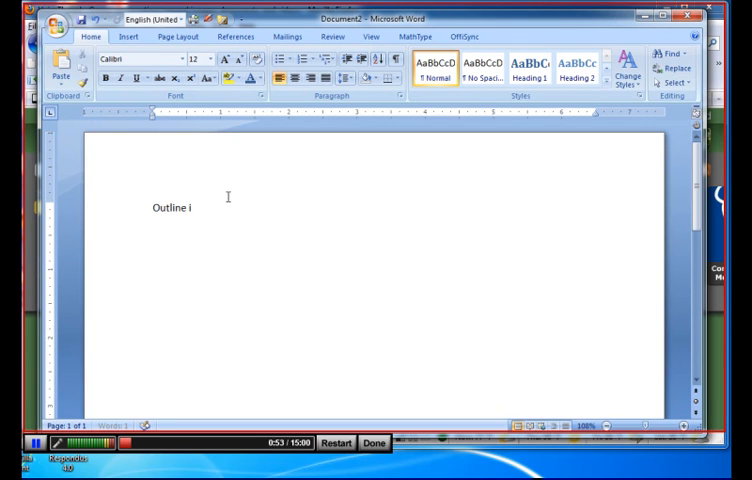
pyautogui.write('n WOrd')
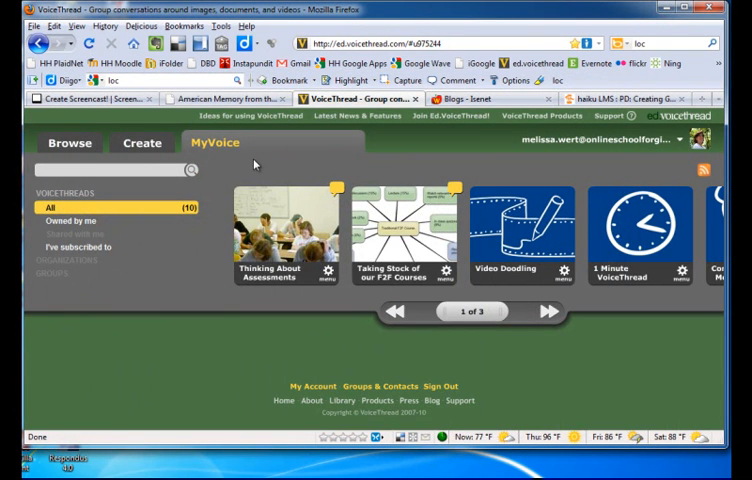
# Finish the recording and scroll the preview panel to the Upload, Export, Go back and Done choices.
pyautogui.click(90, 98)
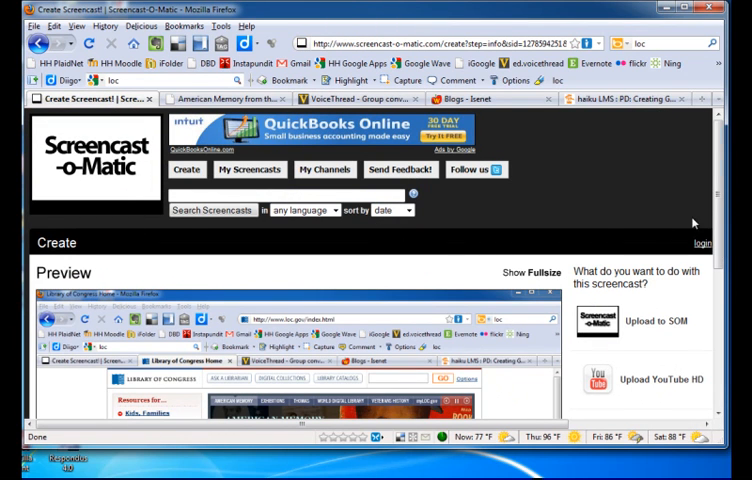
pyautogui.scroll(-3)
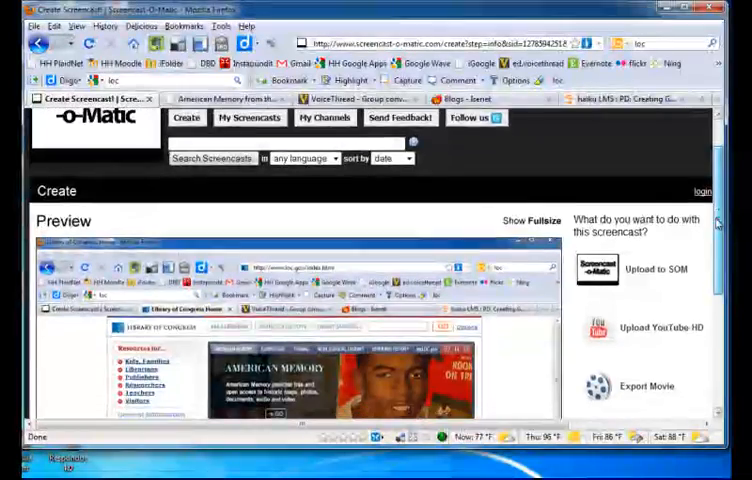
pyautogui.scroll(-3)
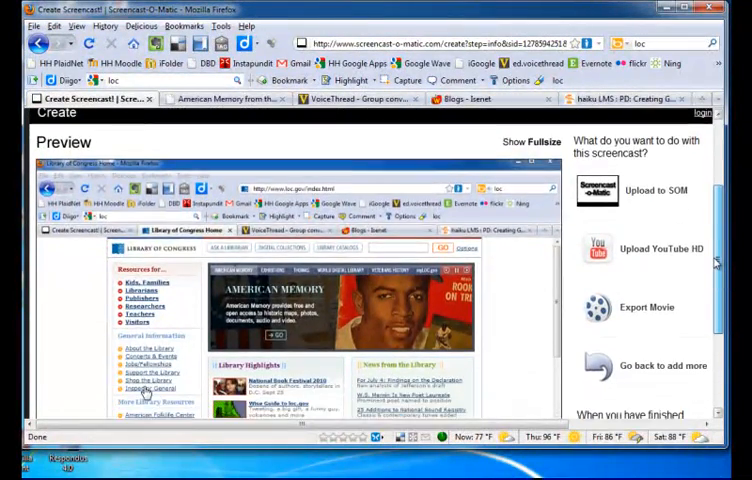
pyautogui.scroll(-3)
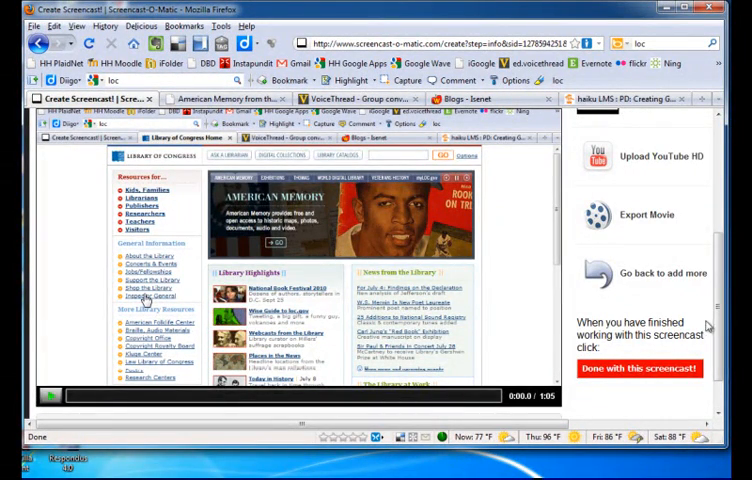
pyautogui.click(644, 368)
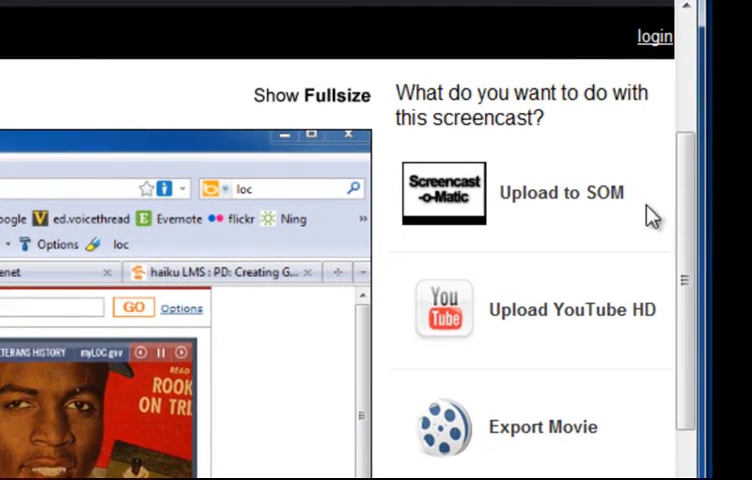
pyautogui.scroll(-3)
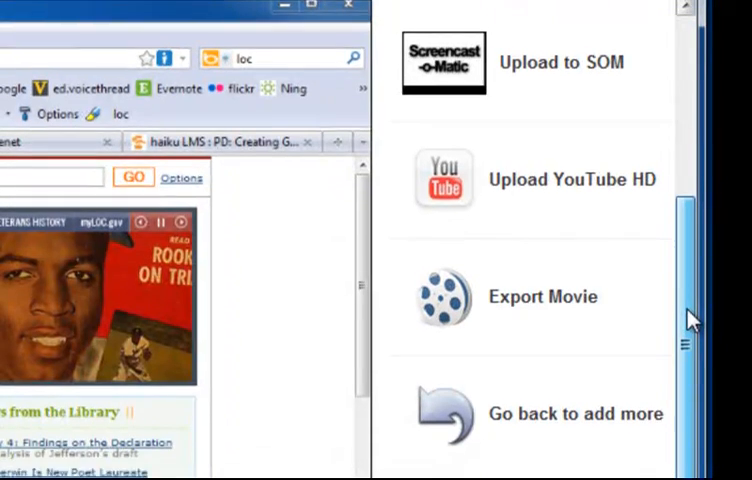
pyautogui.scroll(-3)
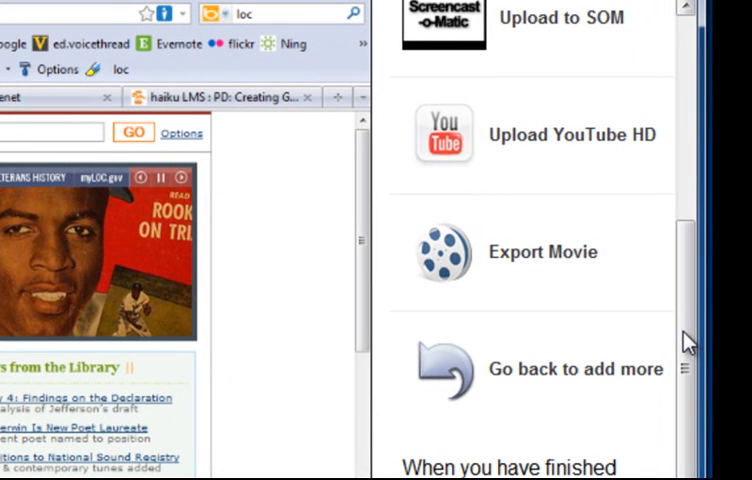
pyautogui.moveTo(540, 264)
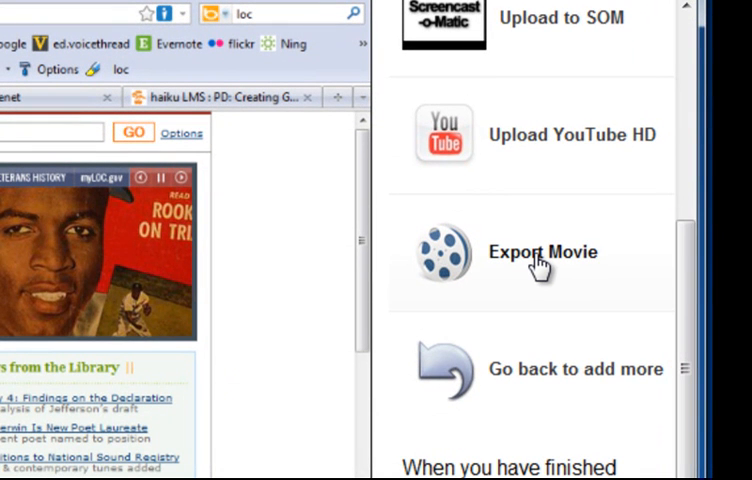
pyautogui.moveTo(544, 392)
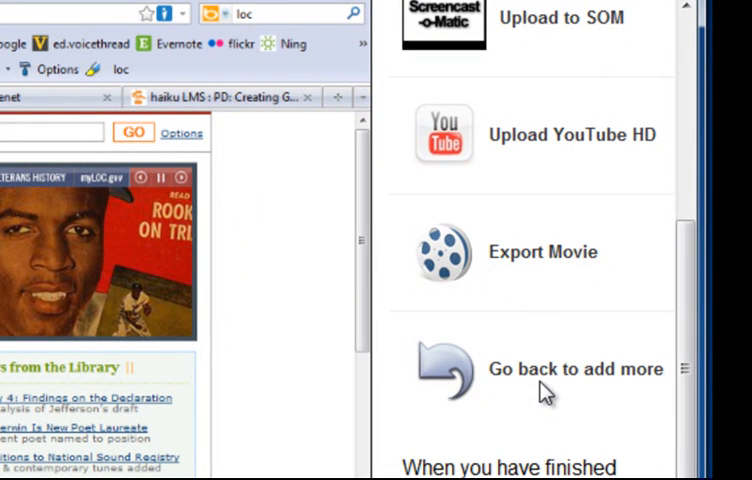
pyautogui.moveTo(544, 392)
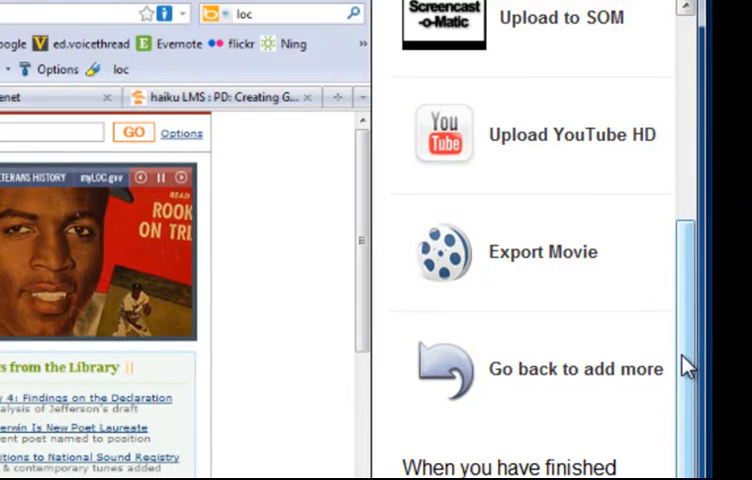
pyautogui.scroll(-3)
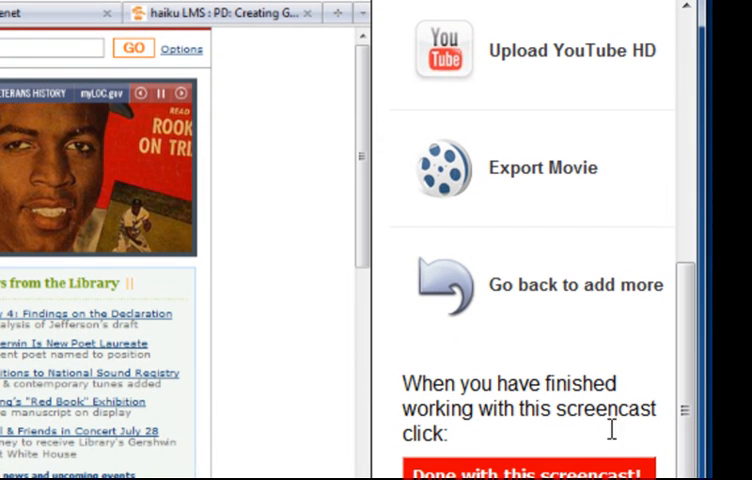
pyautogui.moveTo(580, 338)
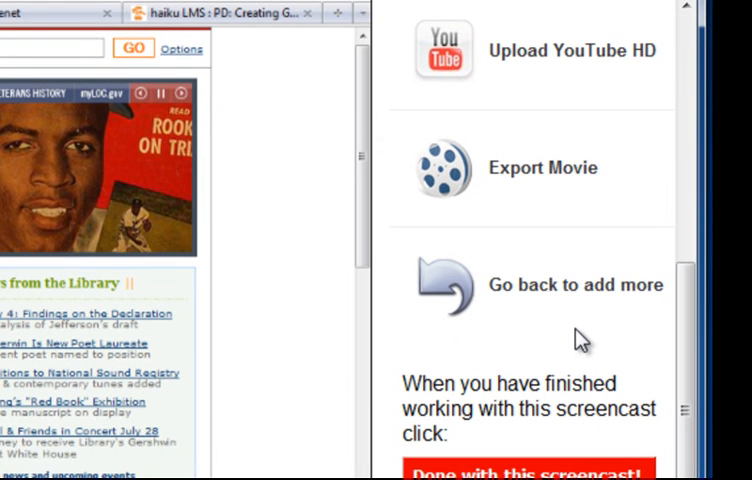
pyautogui.moveTo(528, 184)
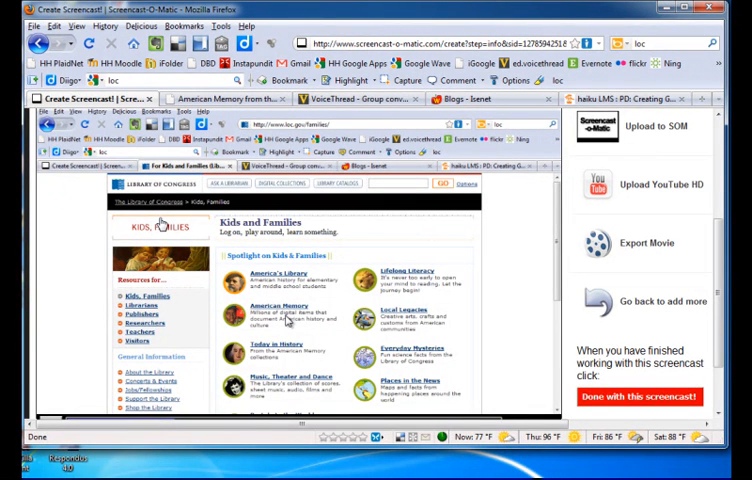
pyautogui.moveTo(680, 300)
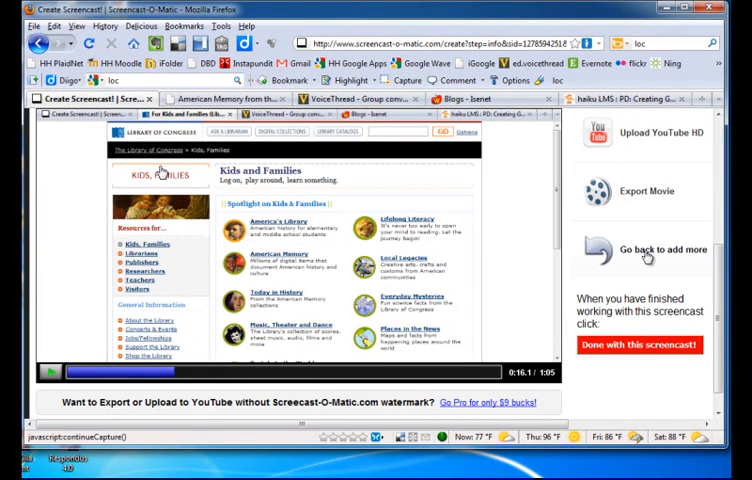
# Go back to add more footage and resume recording the Library of Congress tour.
pyautogui.click(642, 344)
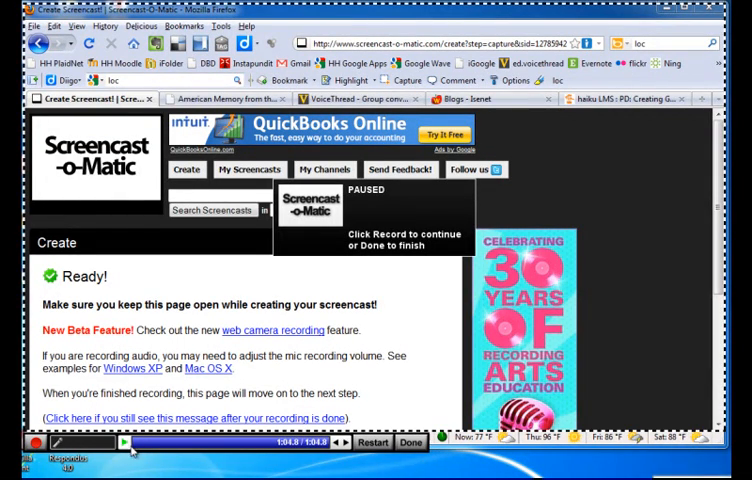
pyautogui.click(230, 98)
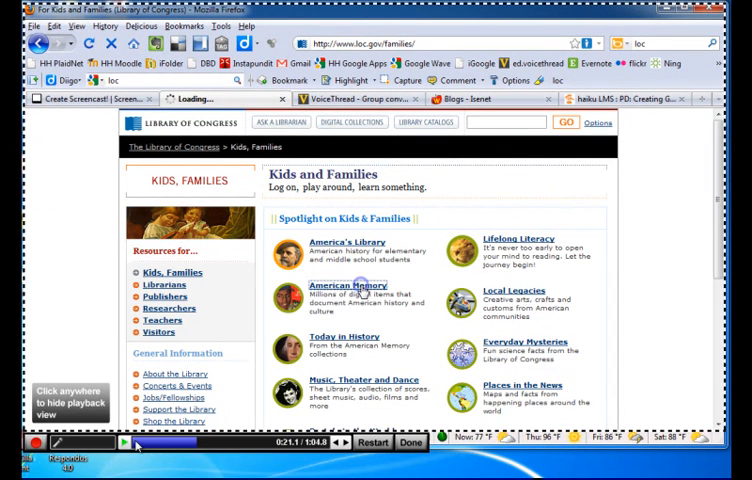
pyautogui.moveTo(280, 444)
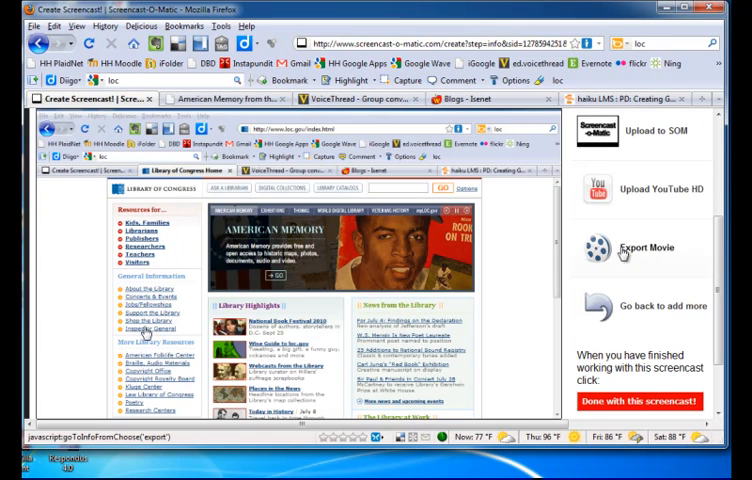
# Start an Export Movie and title the screencast 'LOC tour'.
pyautogui.click(656, 246)
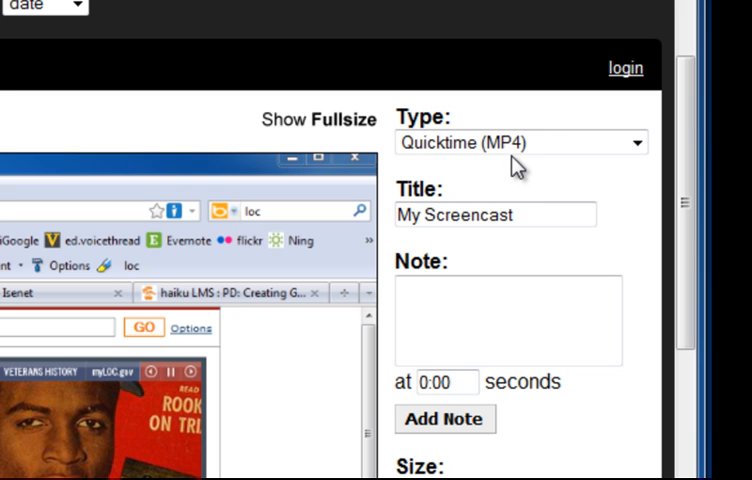
pyautogui.tripleClick(496, 214)
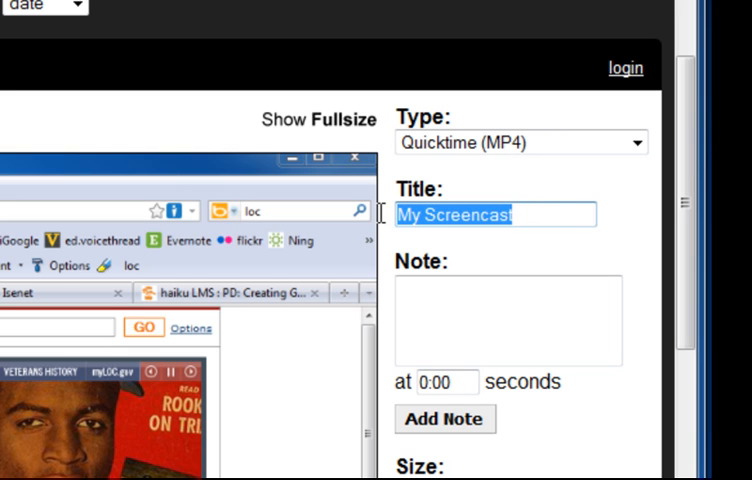
pyautogui.write('LOC t')
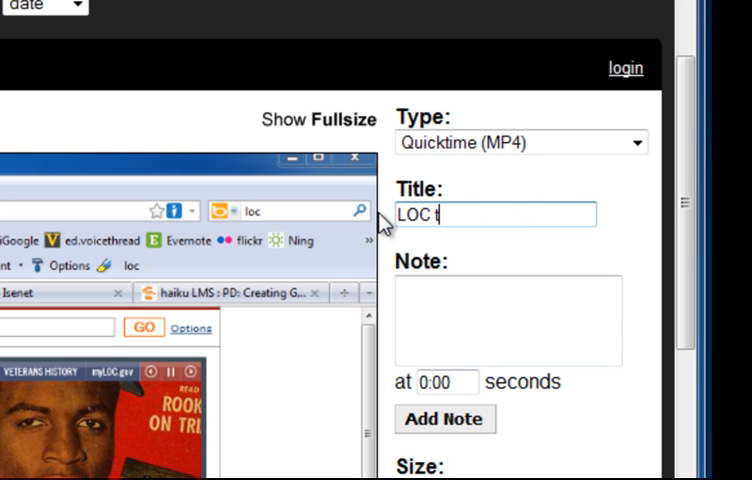
pyautogui.write('our')
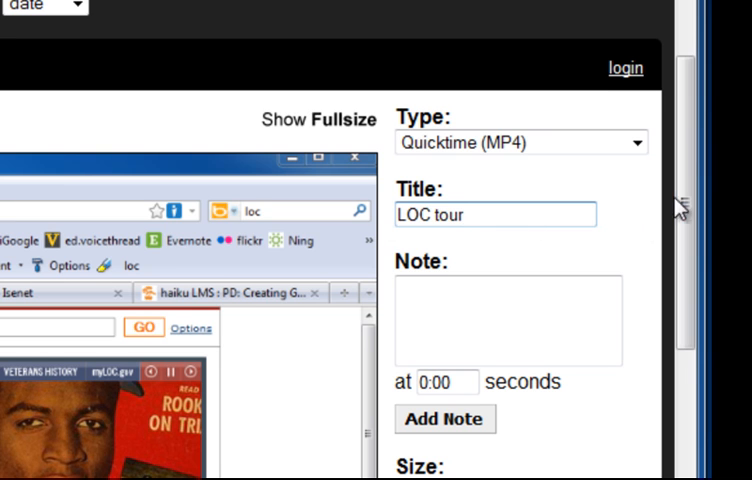
# Add a 'Click here' note attached at 2 seconds.
pyautogui.scroll(-3)
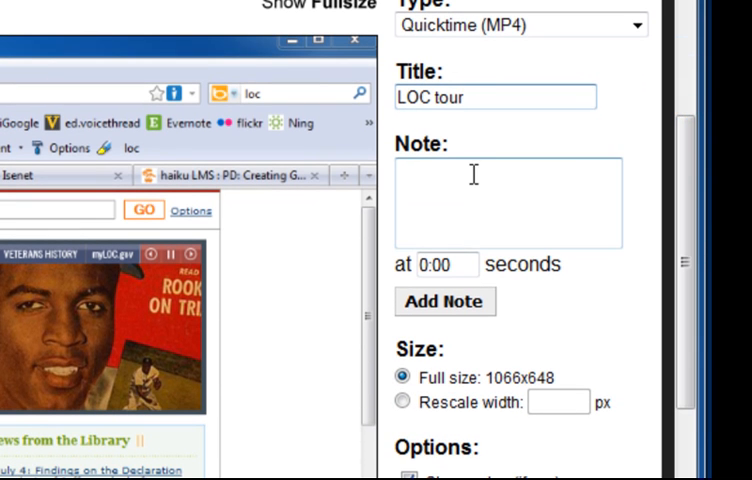
pyautogui.click(448, 264)
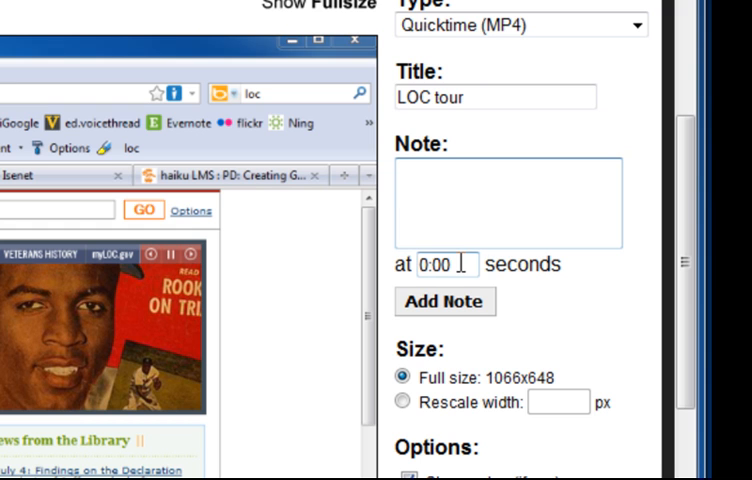
pyautogui.write('c1')
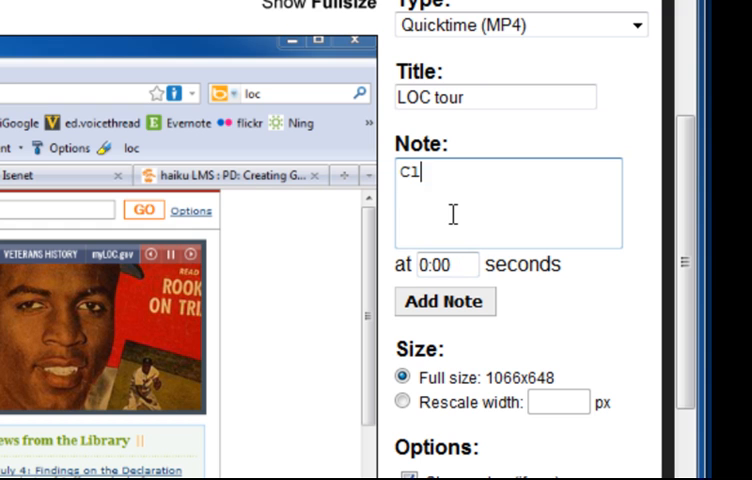
pyautogui.write('Click here')
pyautogui.click(448, 264)
pyautogui.write('2.')
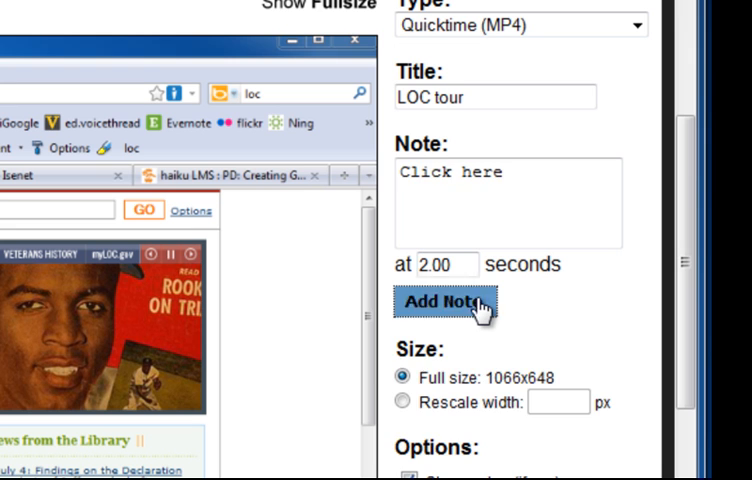
pyautogui.click(444, 302)
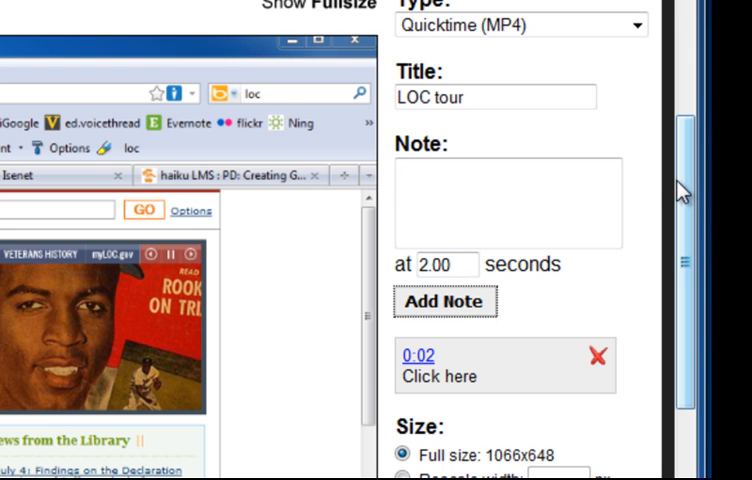
# Scroll down past the full-size 1066x648 and cursor options toward the Export button.
pyautogui.scroll(-3)
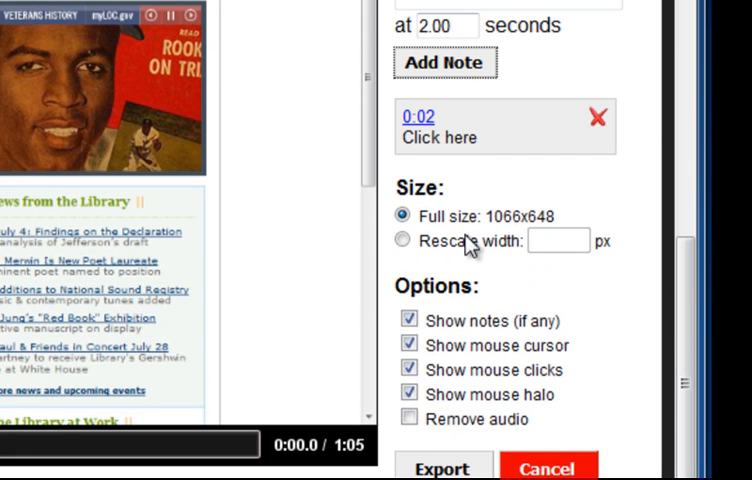
pyautogui.moveTo(488, 262)
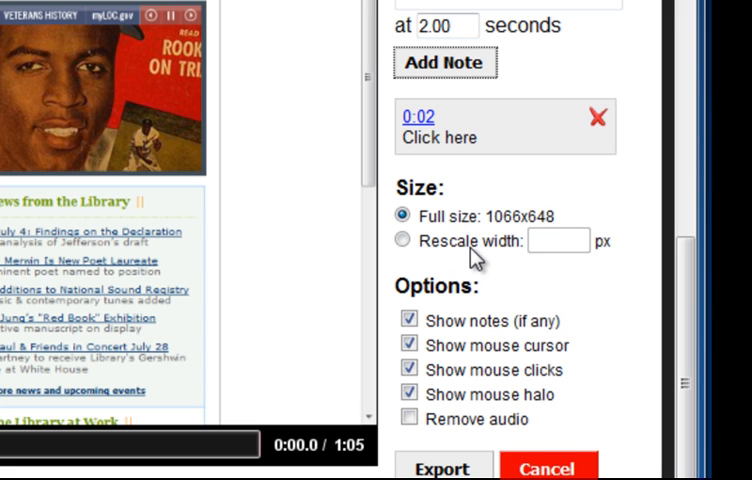
pyautogui.moveTo(580, 344)
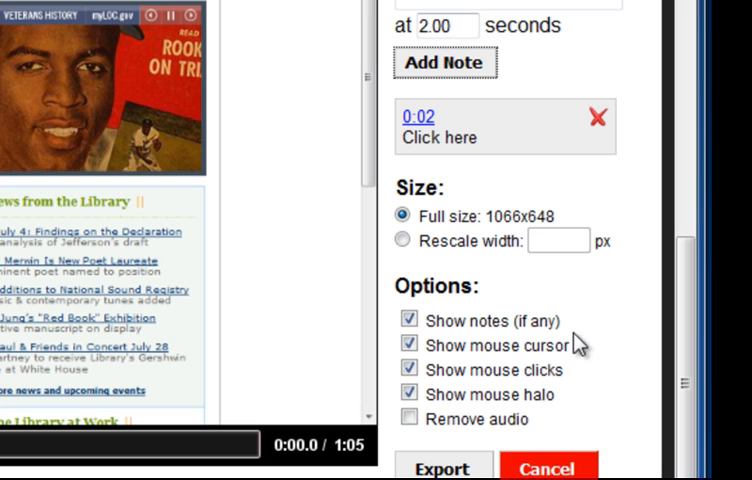
pyautogui.moveTo(588, 408)
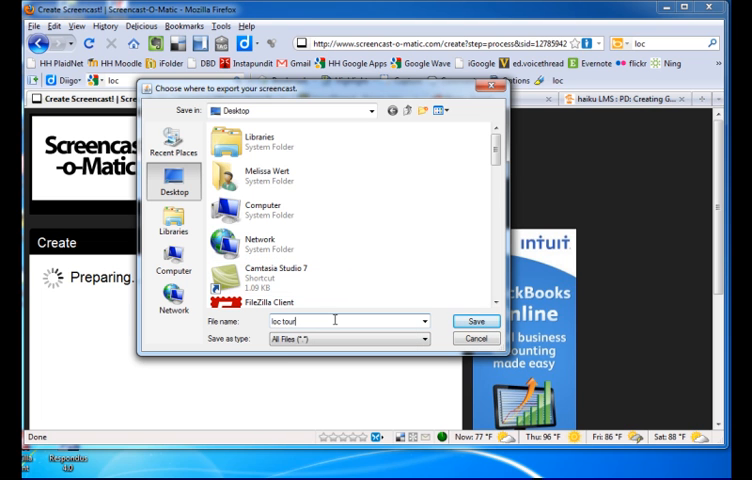
# Save the movie as 'loc tour' on the Desktop so the MP4 export begins.
pyautogui.click(476, 320)
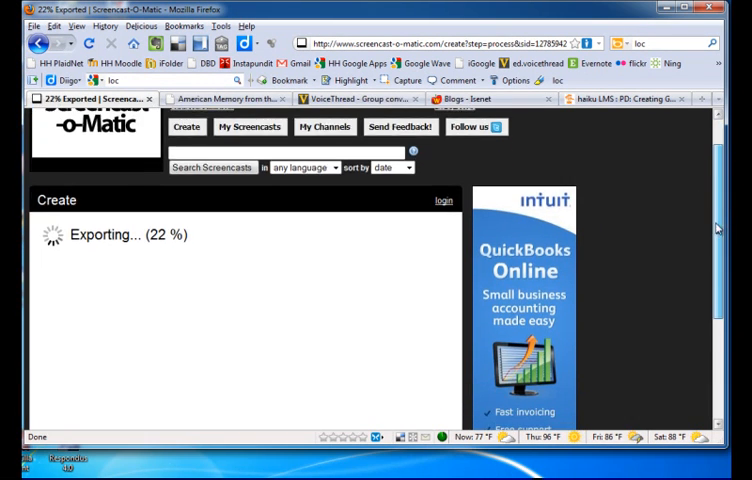
pyautogui.scroll(-3)
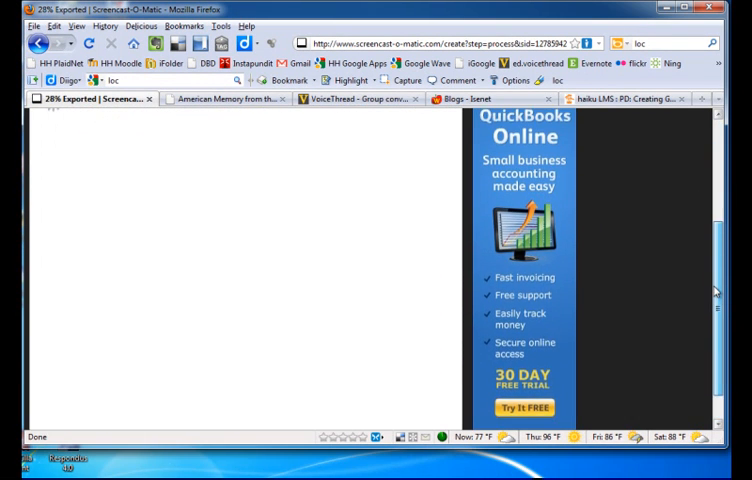